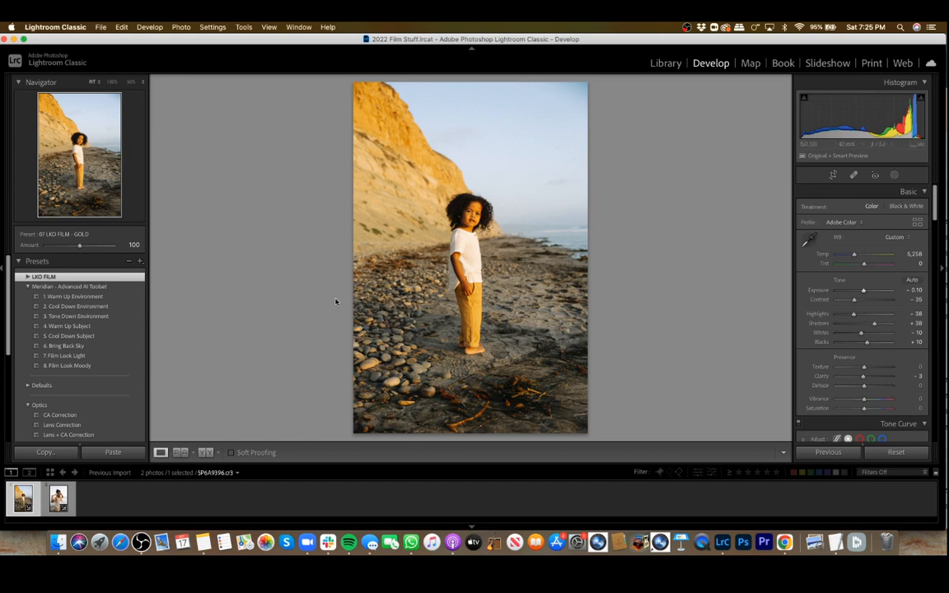
mouse_move(471, 293)
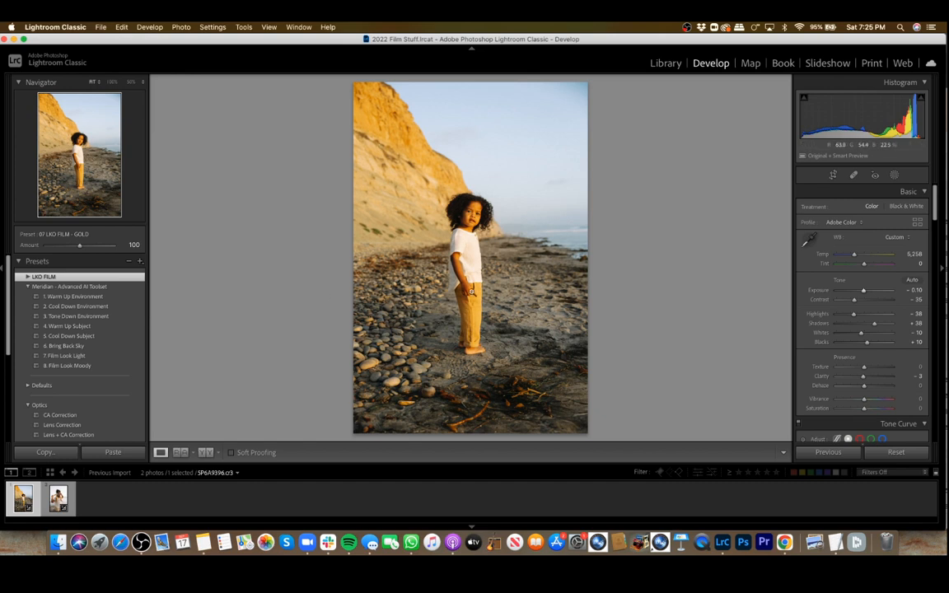
mouse_move(231, 317)
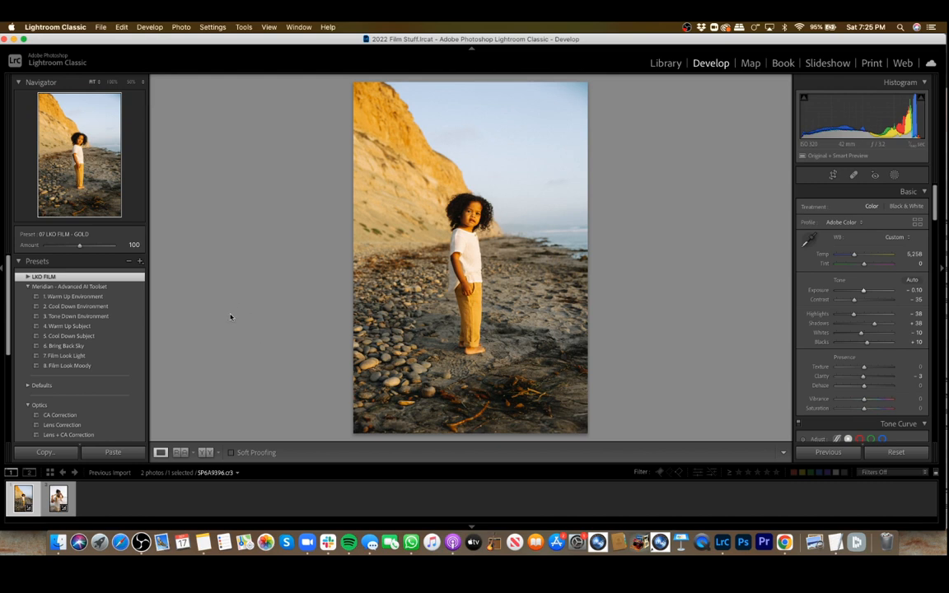
mouse_move(230, 311)
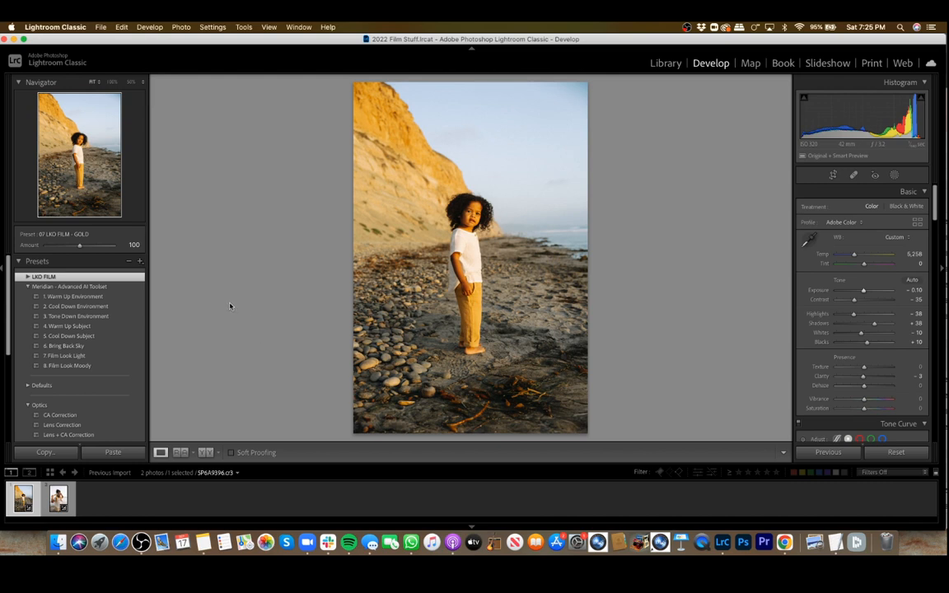
mouse_move(130, 297)
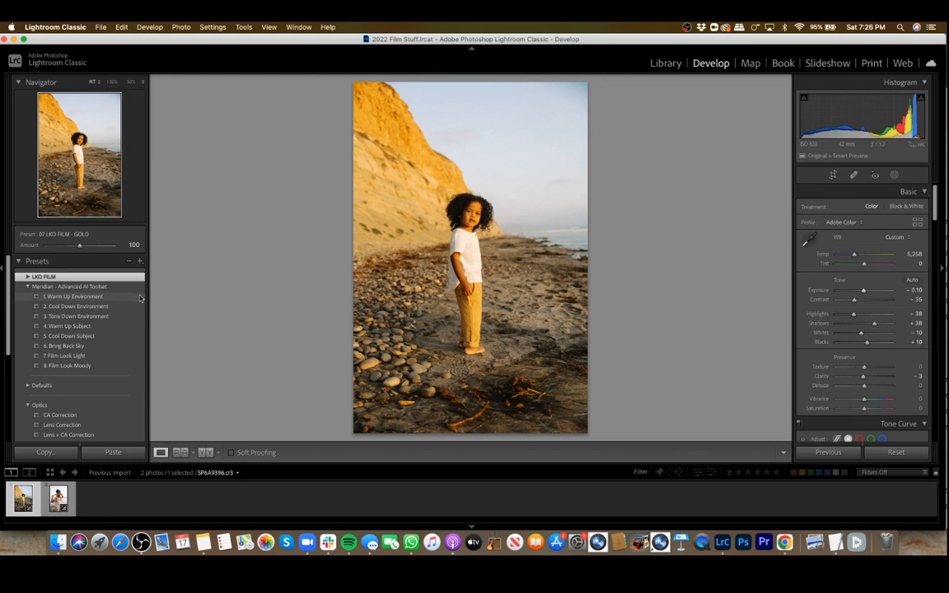
mouse_move(118, 296)
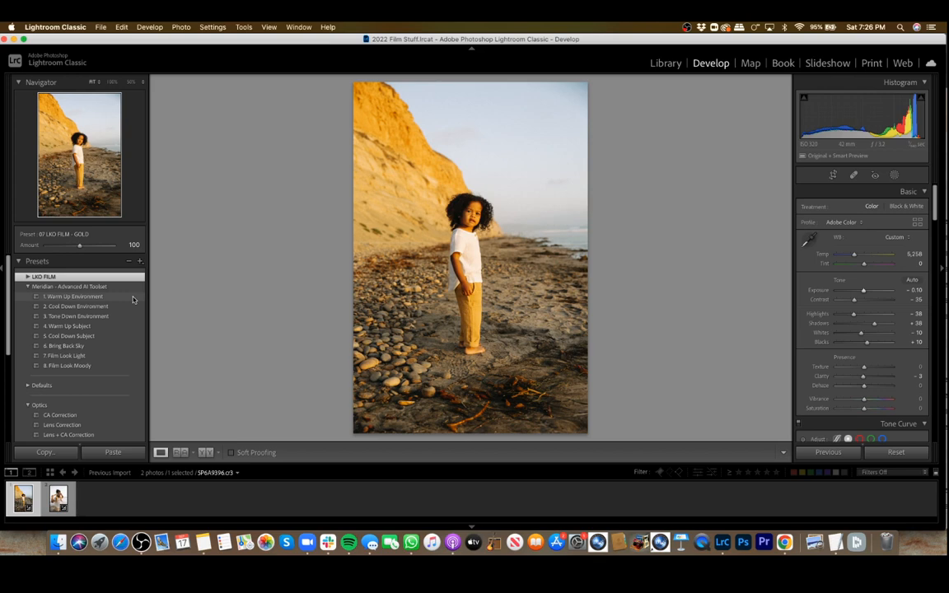
Apply the '1 Warm Up Environment' preset from the Meridian Advanced AI Toolset to the child portrait.
left_click(72, 297)
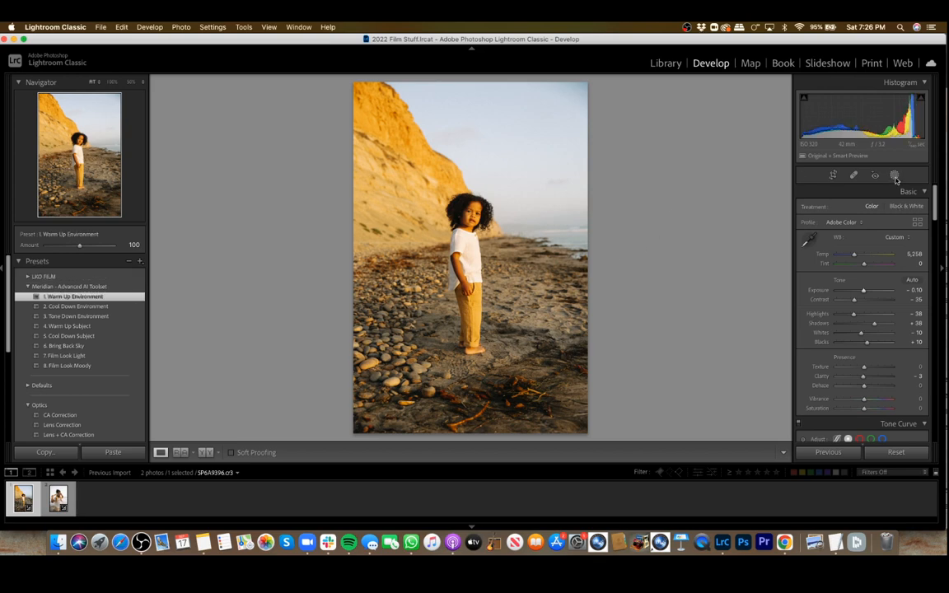
Review the Subject 1 mask in Masking and nudge its Temp slider warmer.
left_click(892, 174)
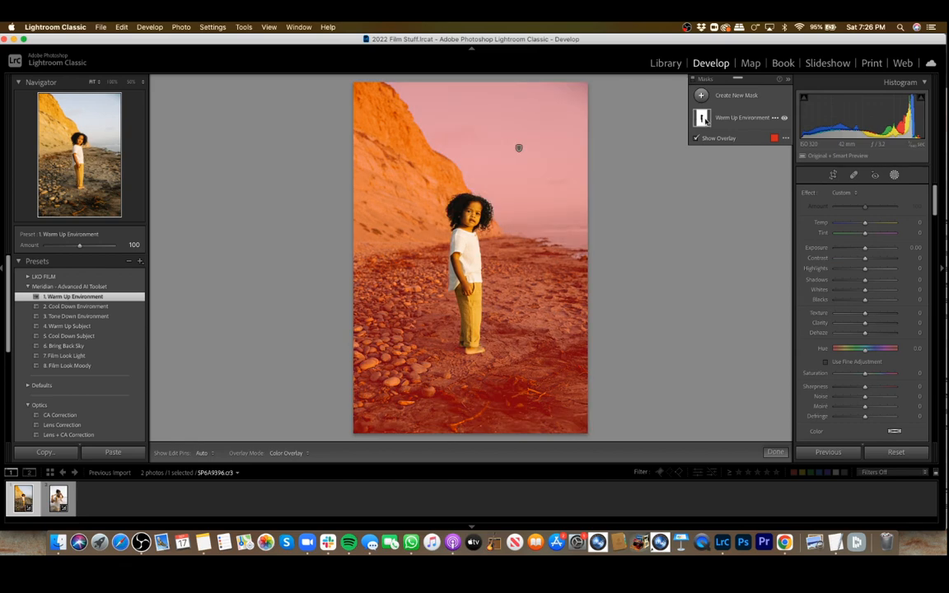
left_click(701, 94)
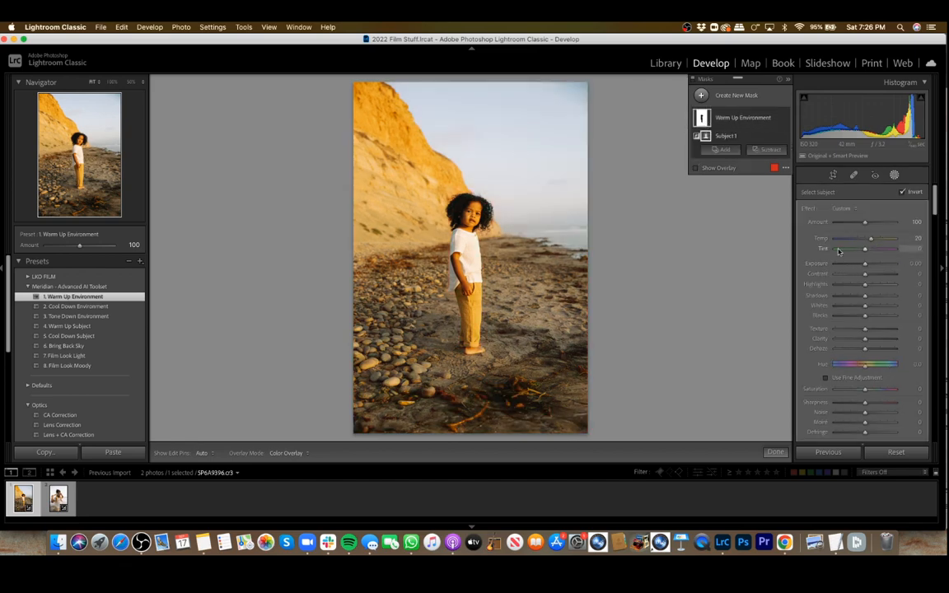
left_click_drag(870, 238, 890, 237)
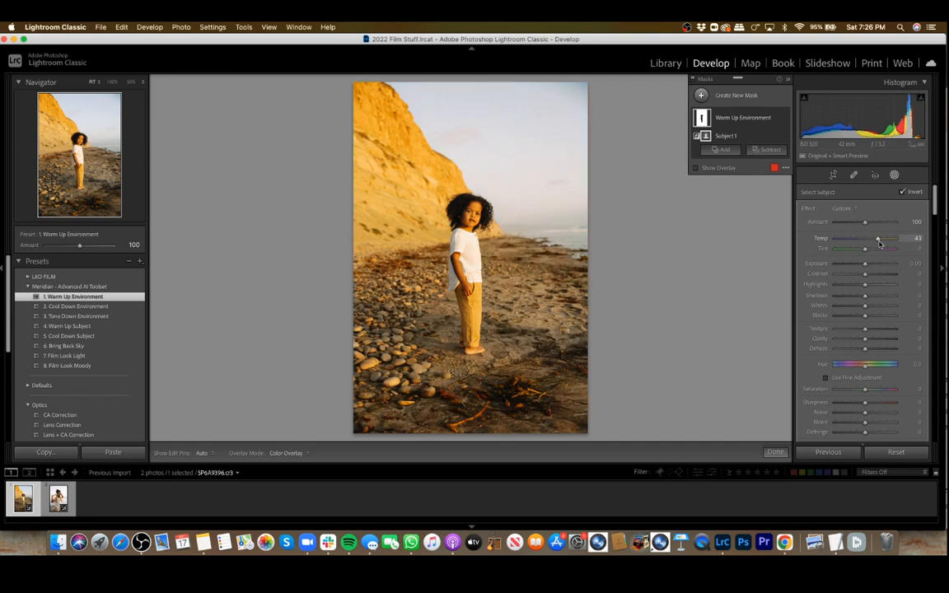
Revert the Warm Up Environment look and return to the Basic adjustments.
left_click(72, 297)
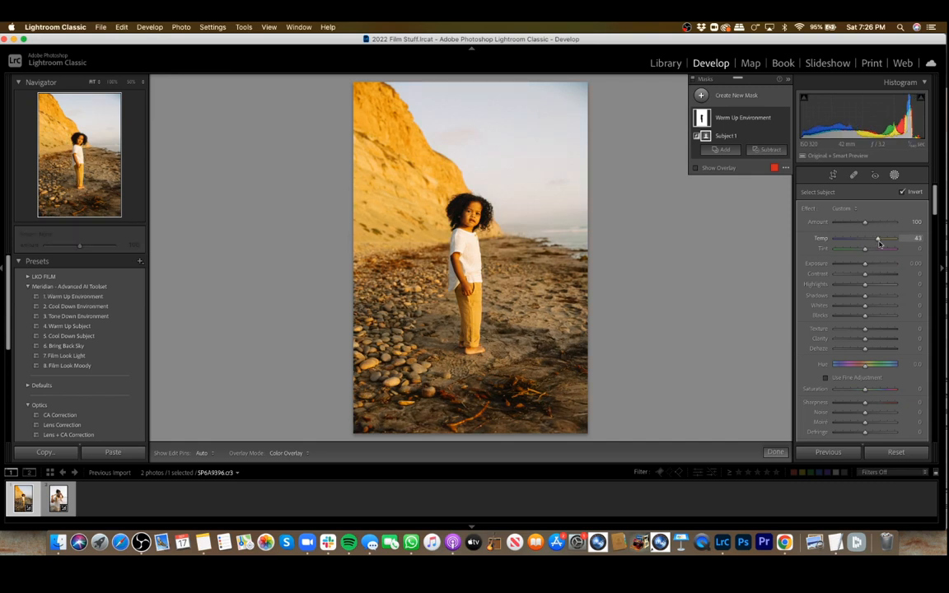
left_click(72, 297)
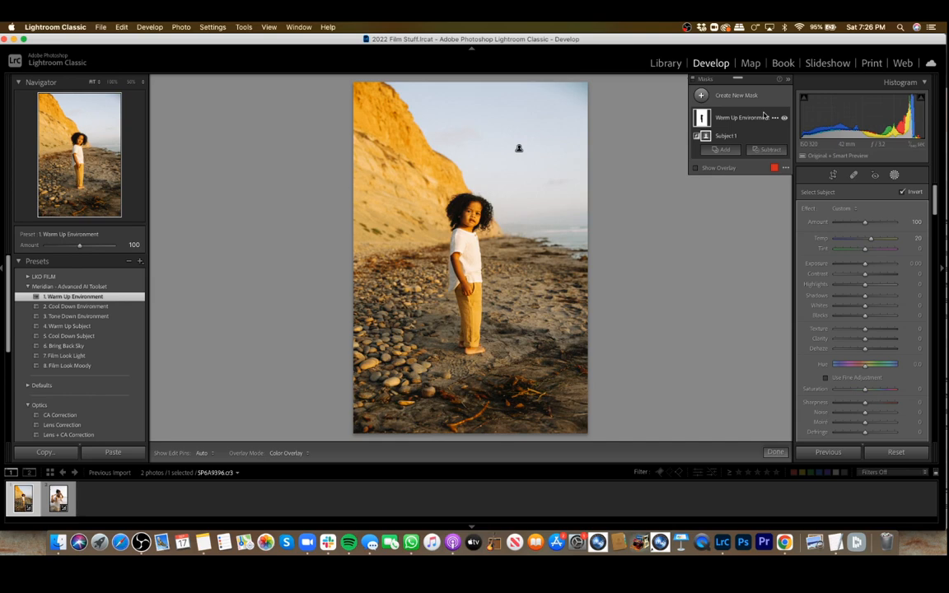
left_click(775, 451)
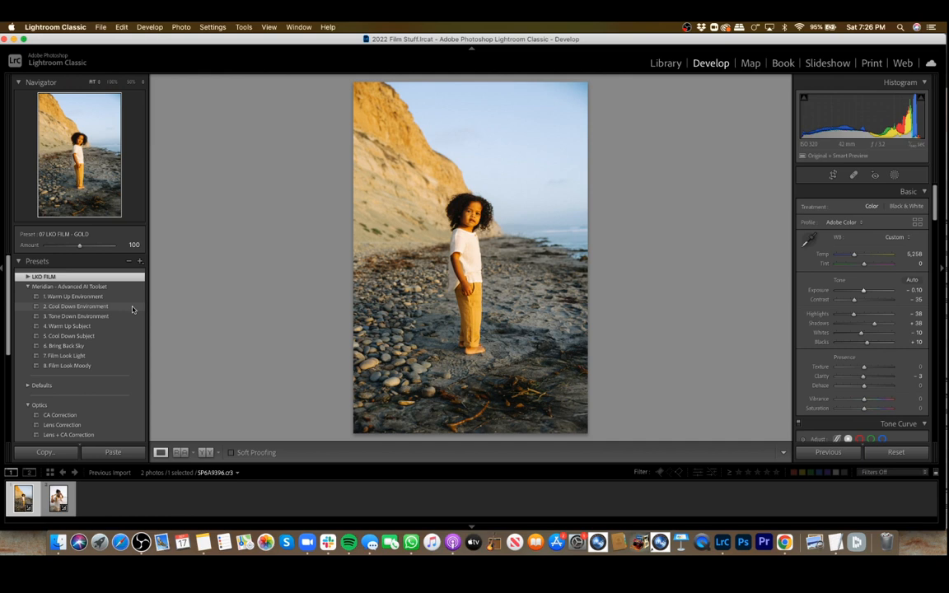
left_click(76, 305)
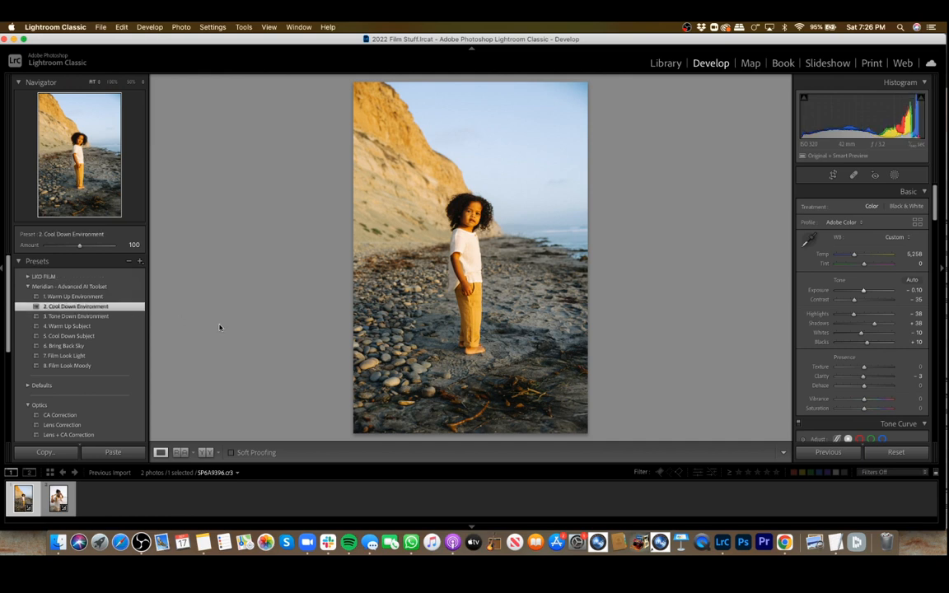
mouse_move(173, 326)
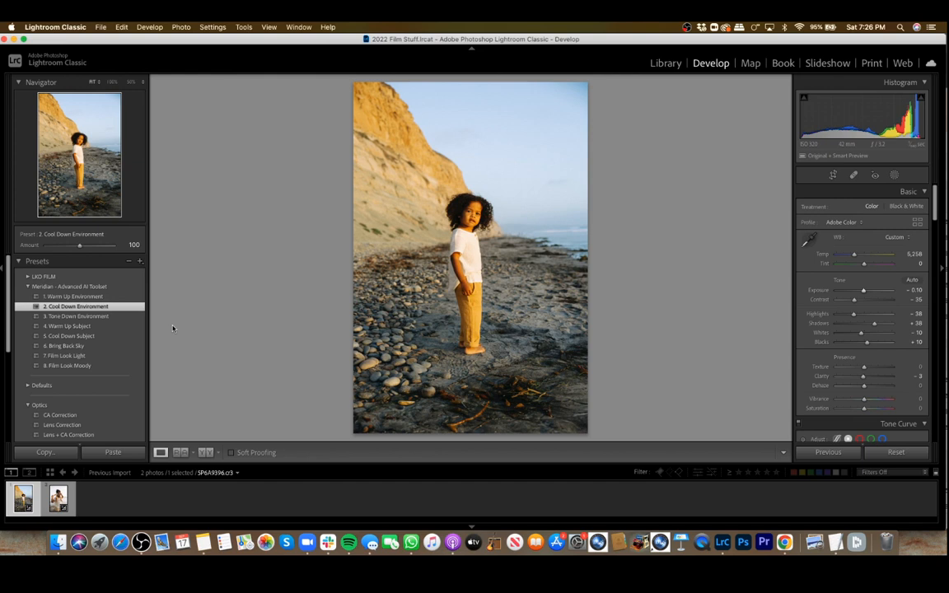
key("cmd+z")
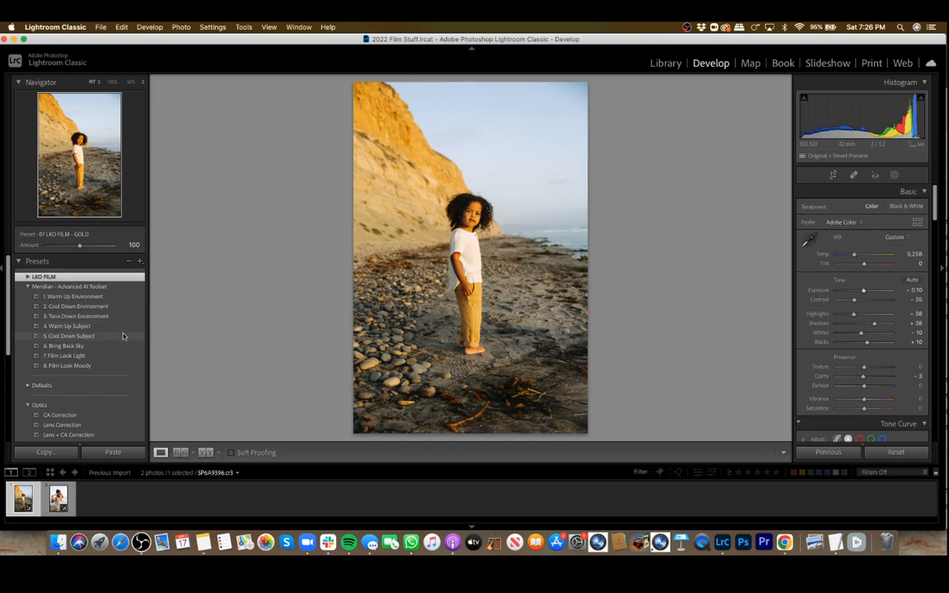
mouse_move(123, 349)
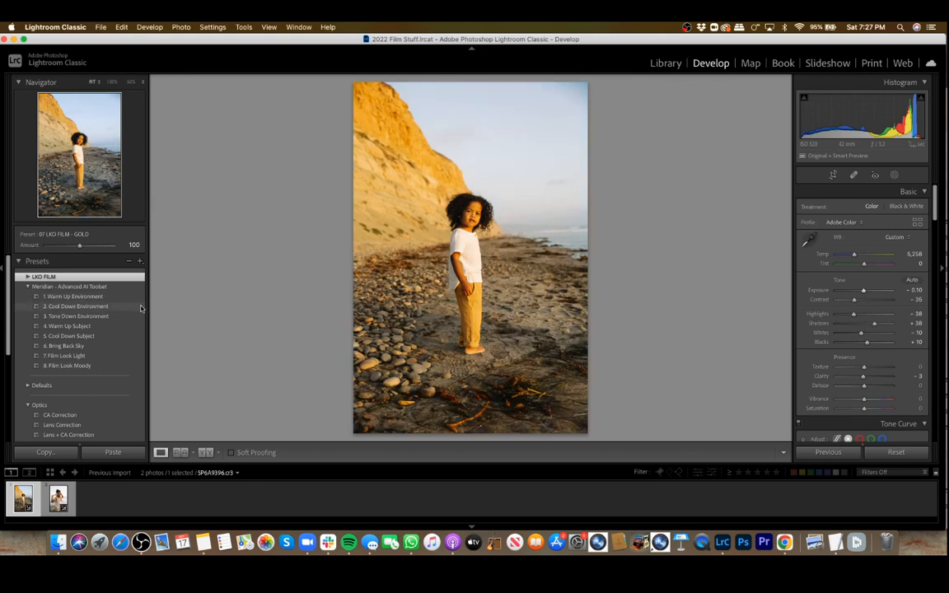
left_click(76, 304)
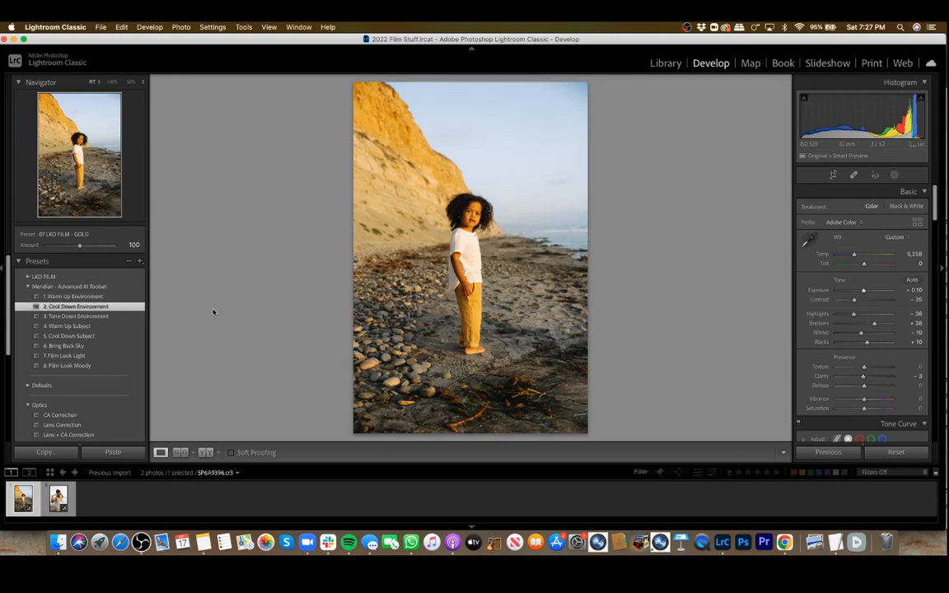
left_click(75, 304)
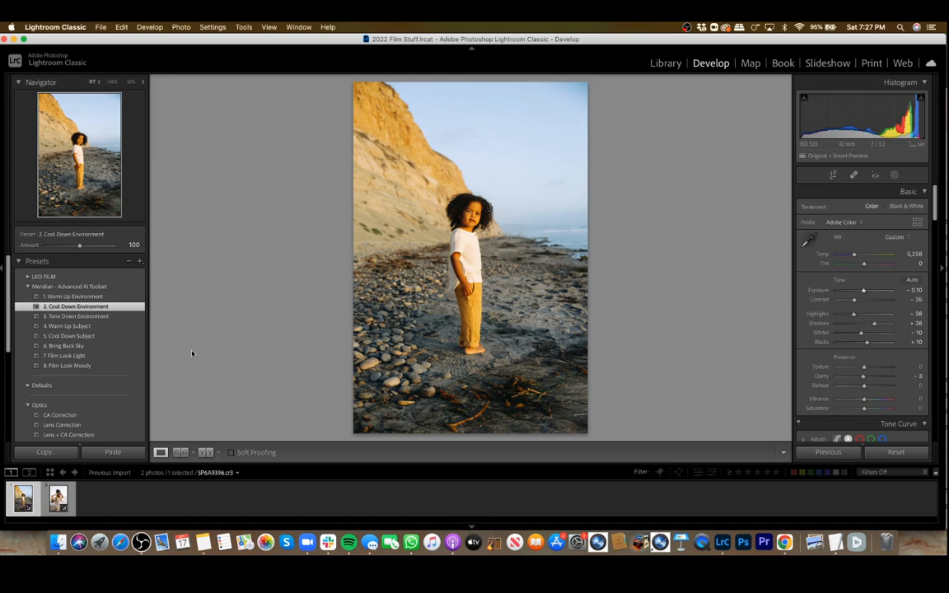
mouse_move(131, 346)
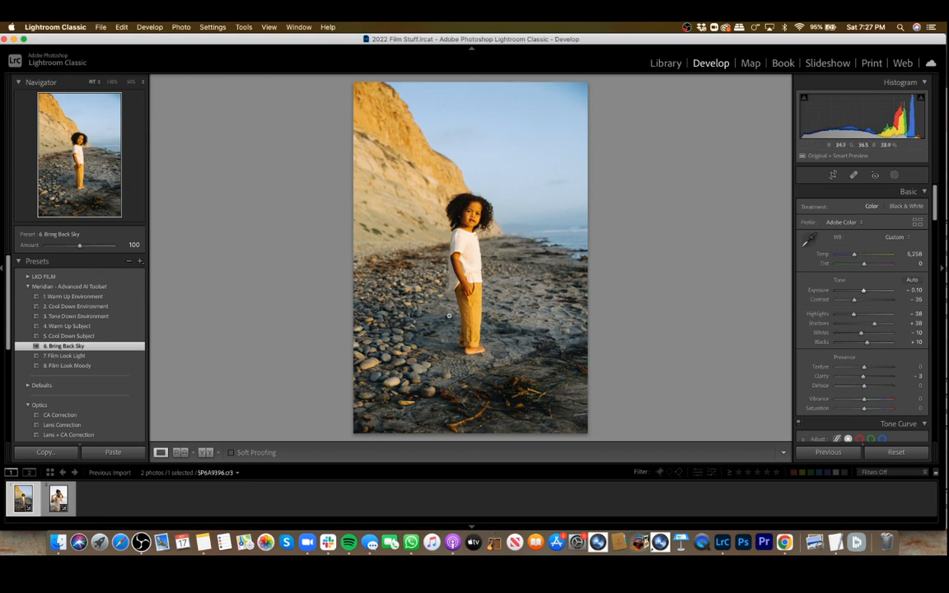
mouse_move(288, 339)
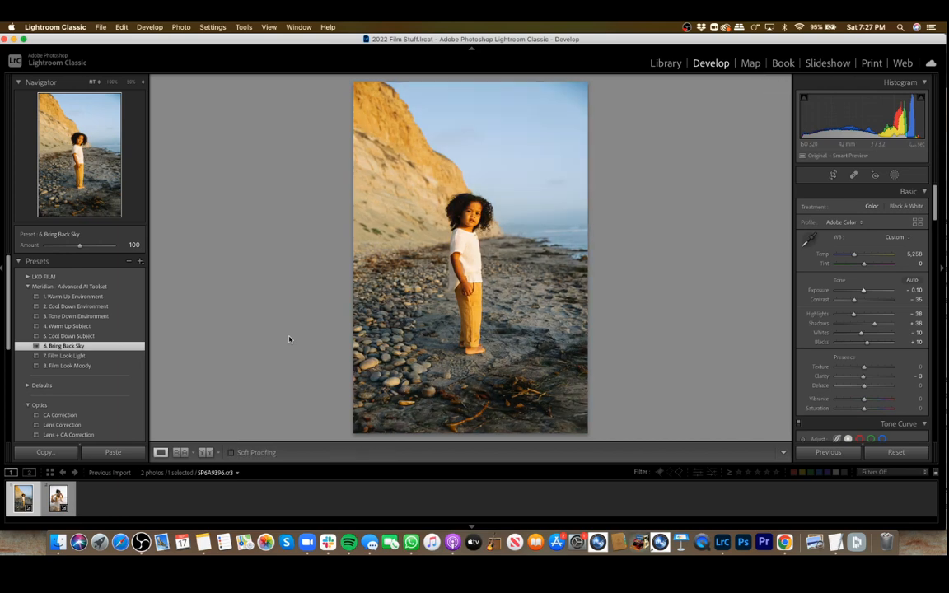
mouse_move(241, 352)
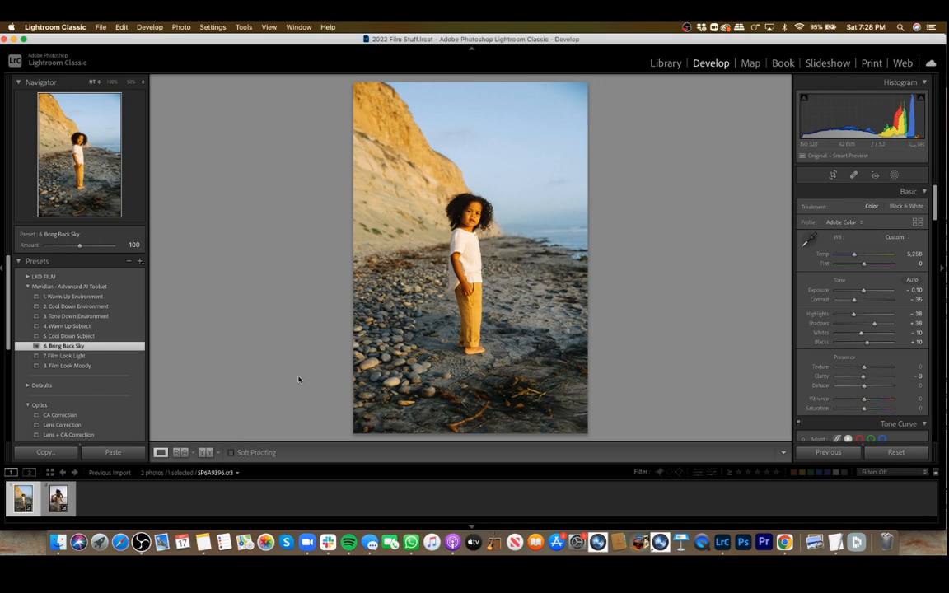
Switch to the father-and-daughter beach photo and raise its overall exposure slightly.
left_click(58, 497)
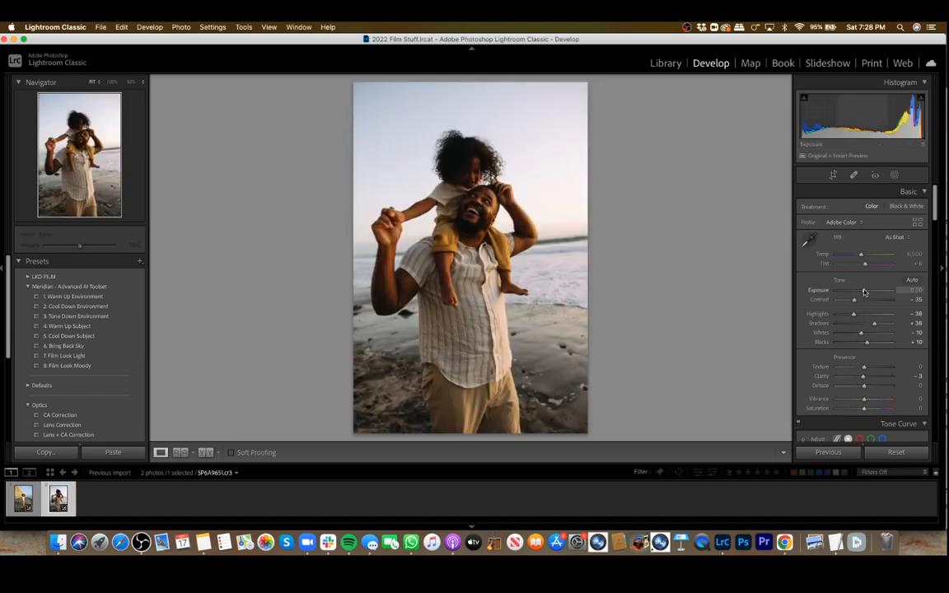
left_click_drag(857, 290, 876, 290)
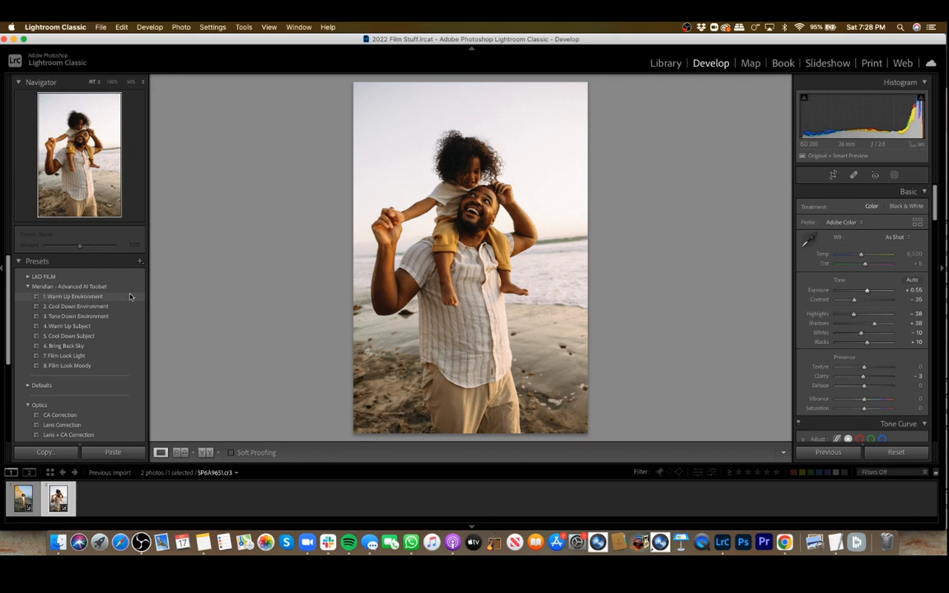
Apply the Warm Up Environment and Film Look Moody presets and show their masks.
left_click(75, 297)
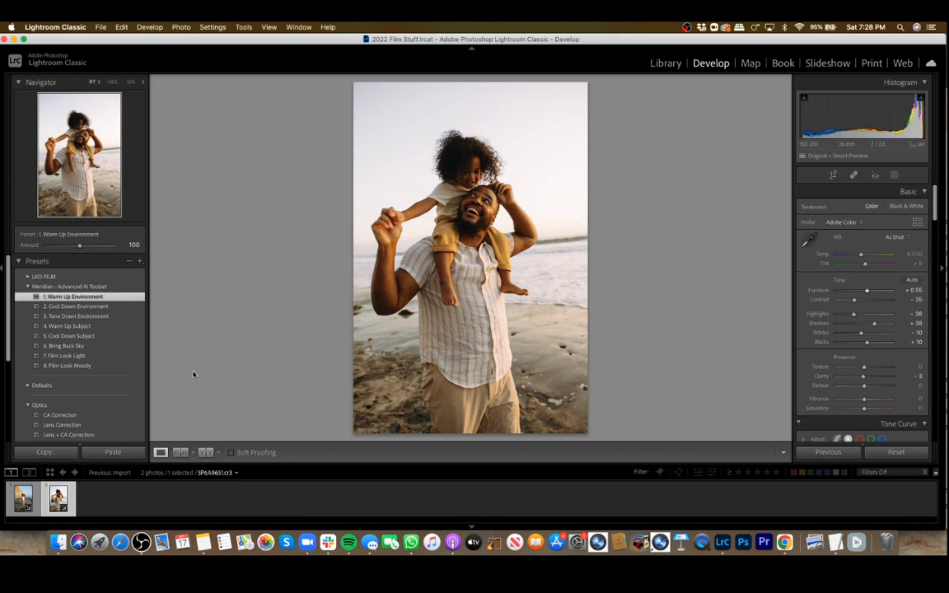
mouse_move(175, 372)
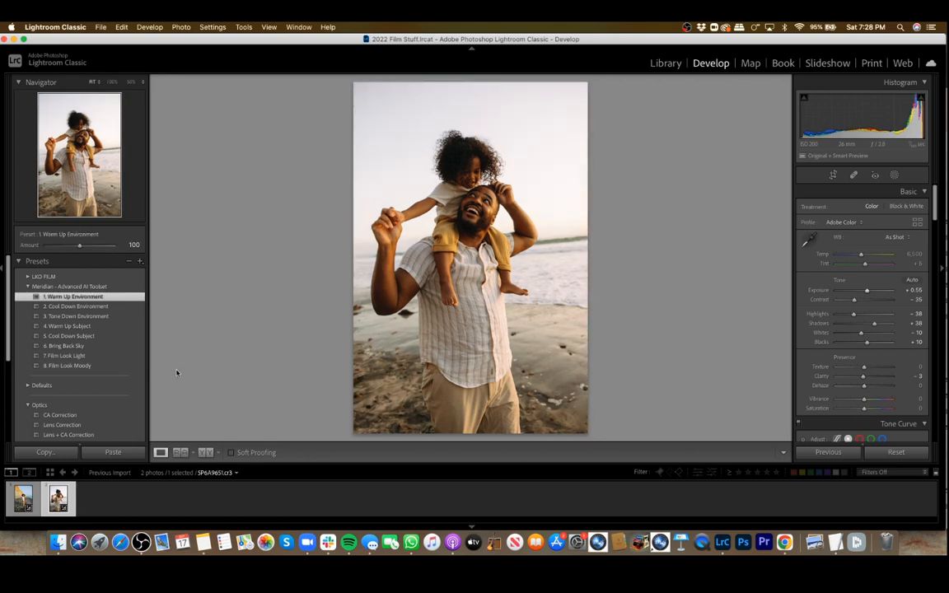
left_click(66, 366)
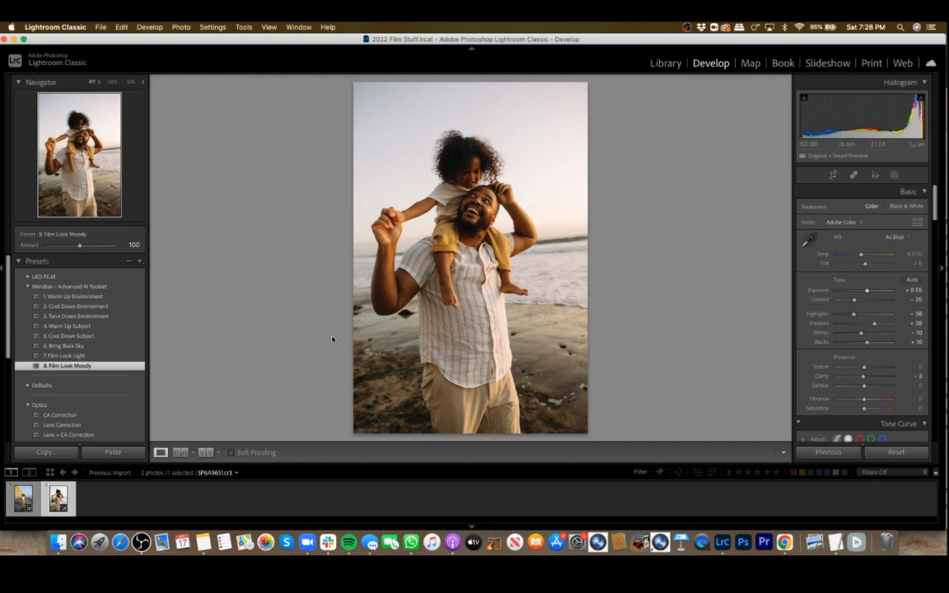
left_click(893, 175)
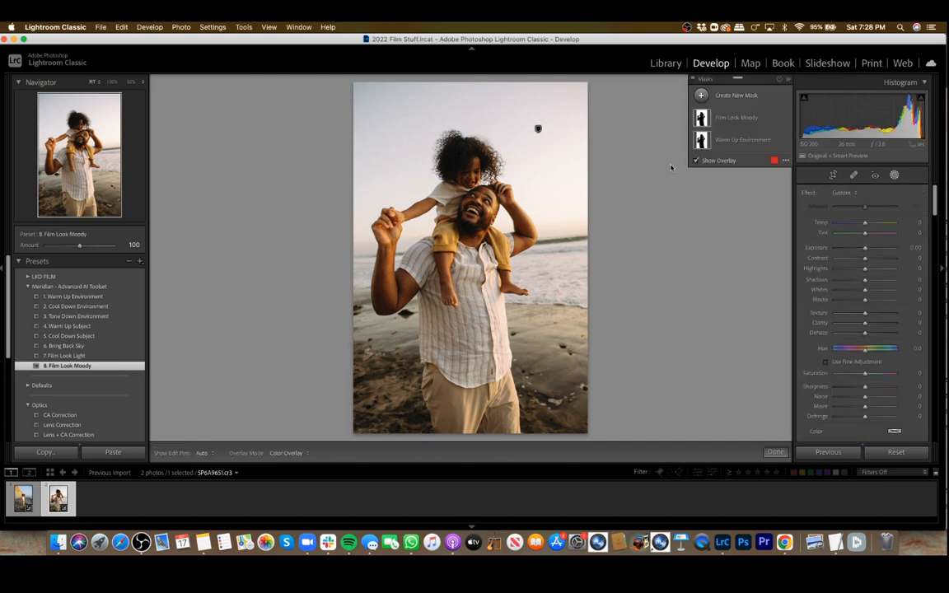
Brighten the Subject 1 mask's exposure slightly and finish mask editing with Done.
left_click(734, 117)
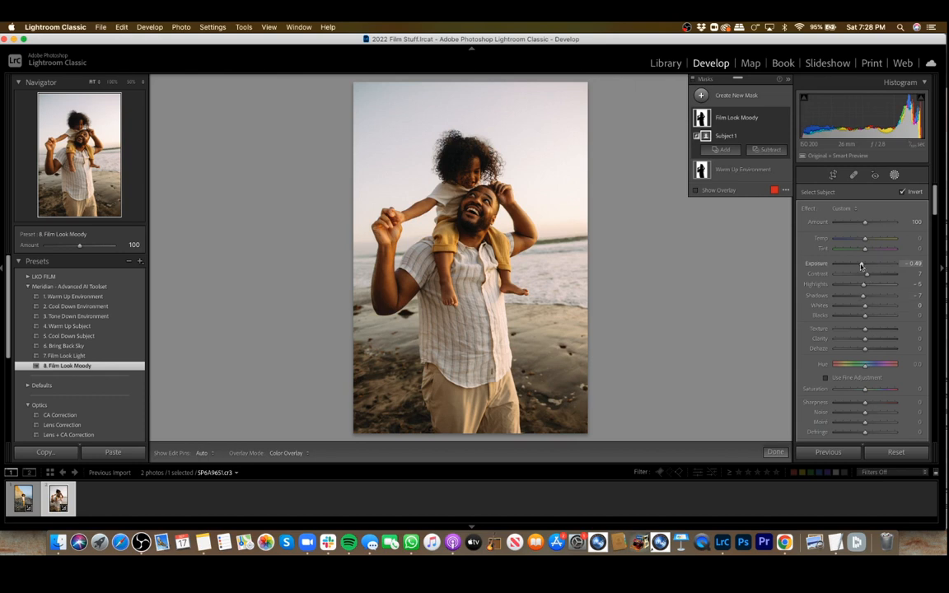
left_click_drag(863, 263, 866, 264)
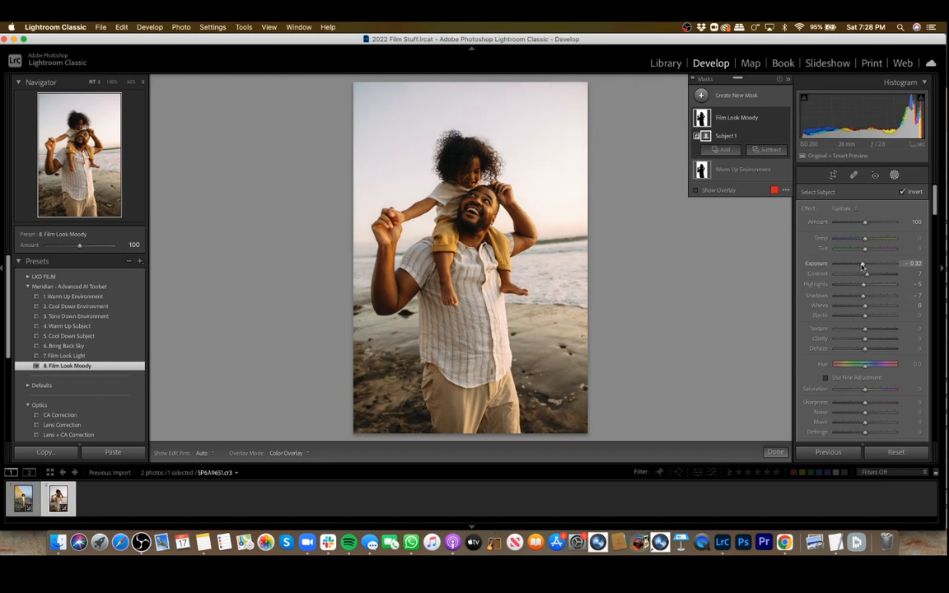
left_click_drag(863, 263, 867, 263)
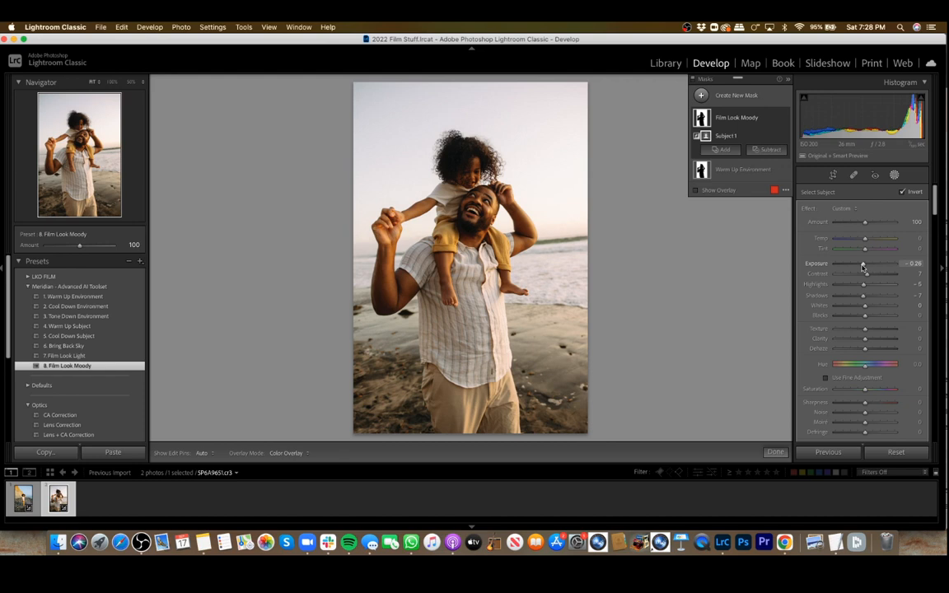
left_click_drag(865, 264, 860, 263)
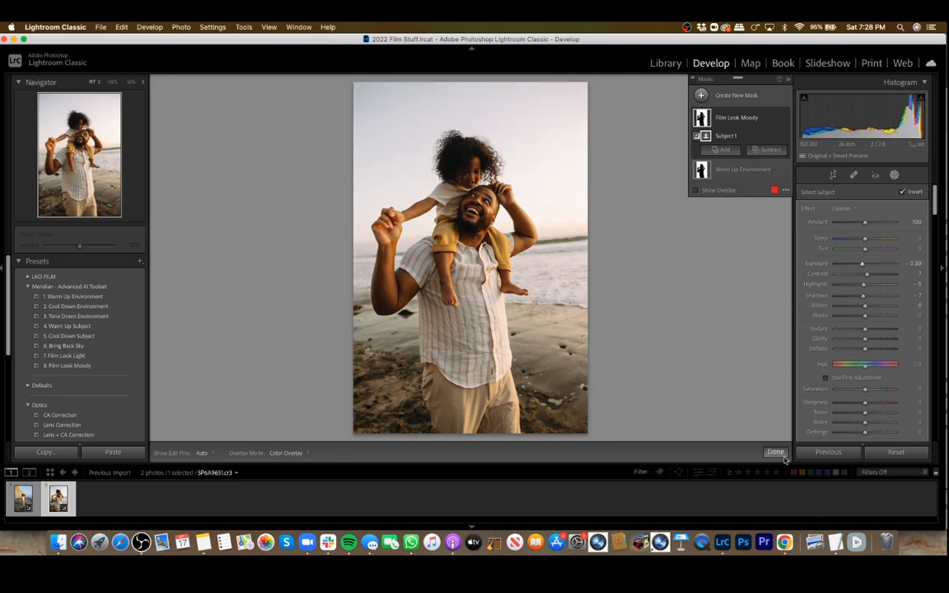
left_click(774, 451)
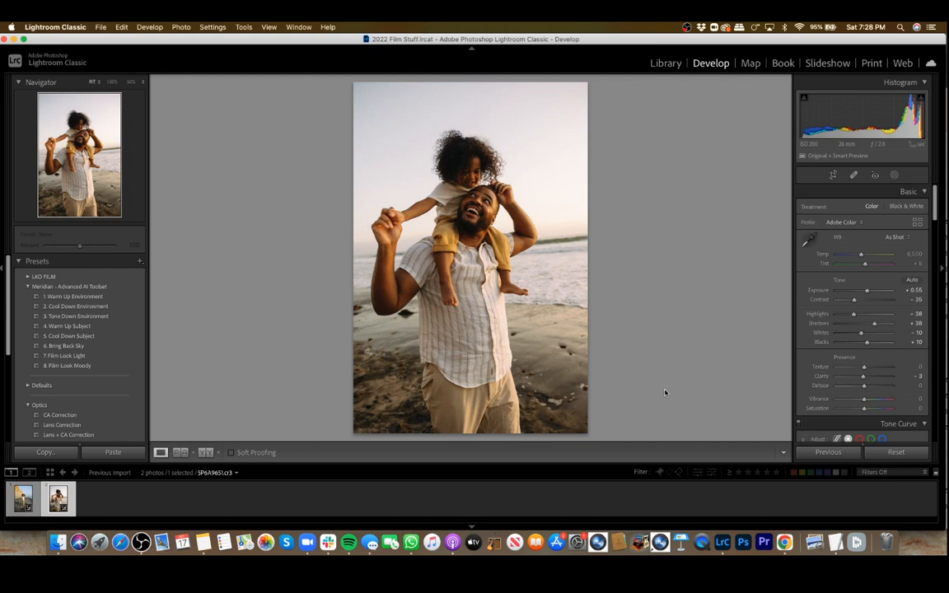
mouse_move(361, 323)
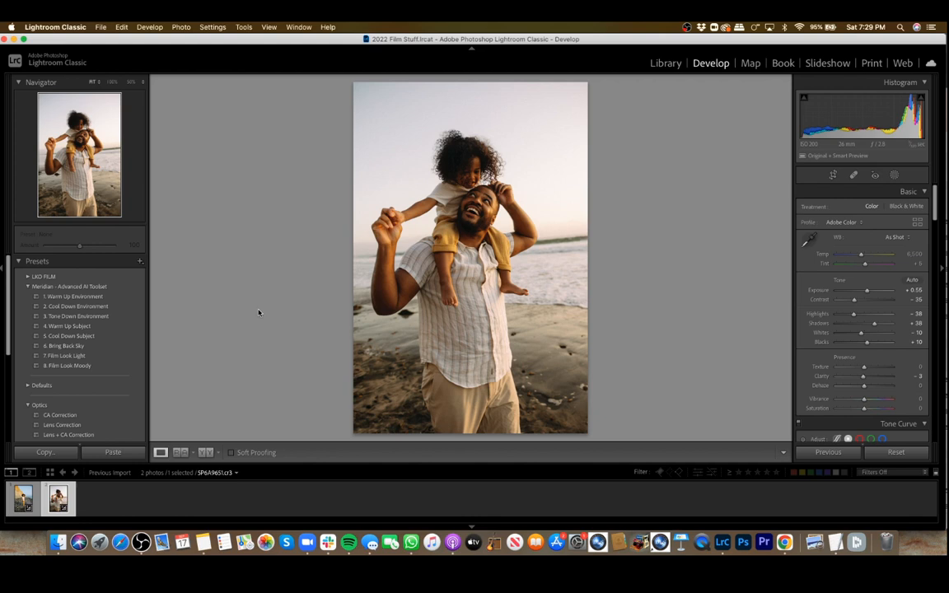
mouse_move(173, 297)
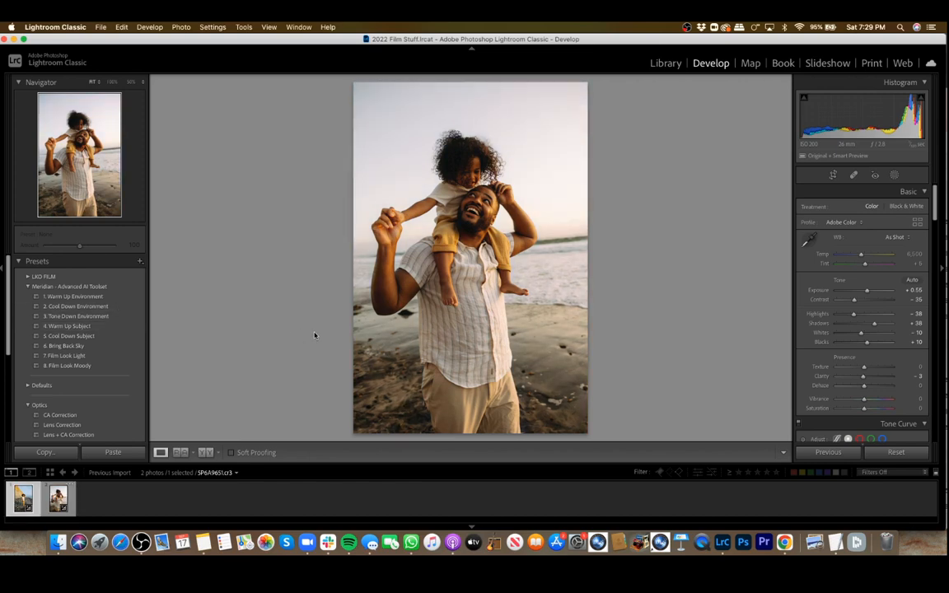
Select the first filmstrip thumbnail to show the girl-by-the-cliff photo with Bring Back Sky.
left_click(64, 346)
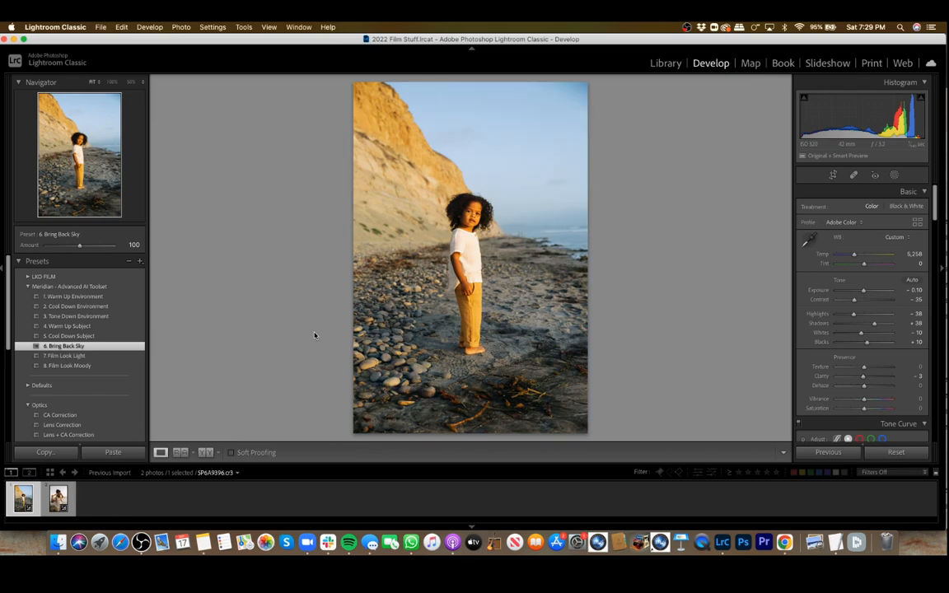
mouse_move(325, 353)
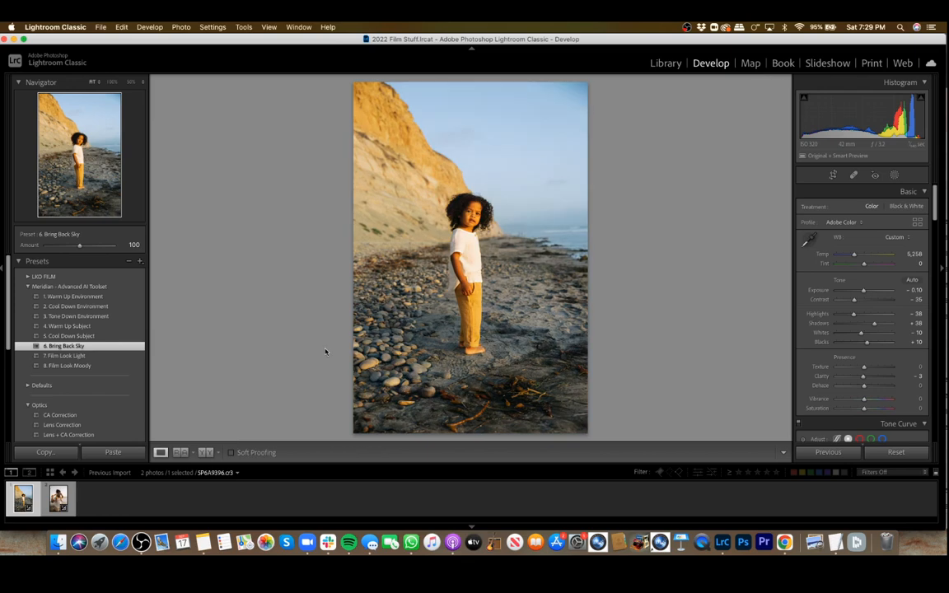